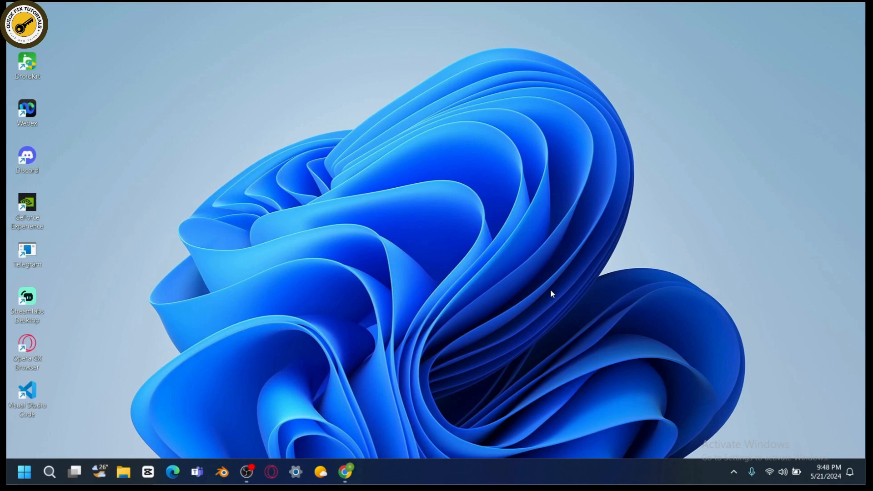
mouse_move(538, 304)
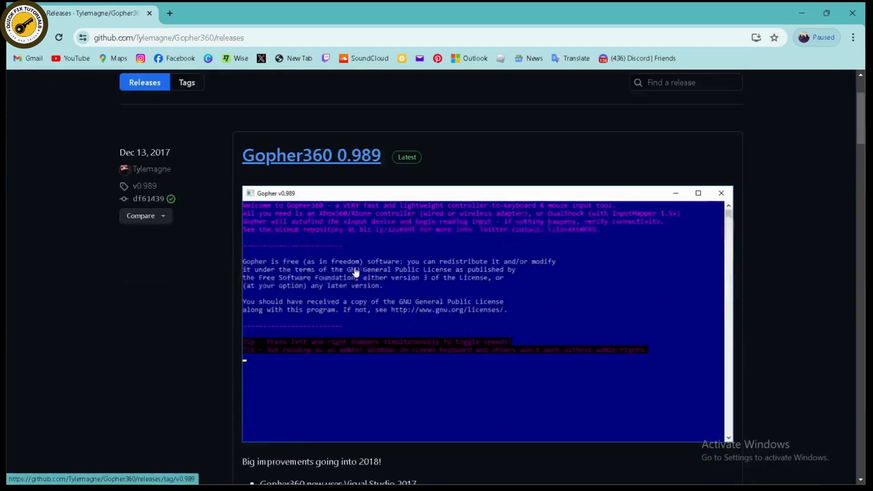
scroll(down, 3)
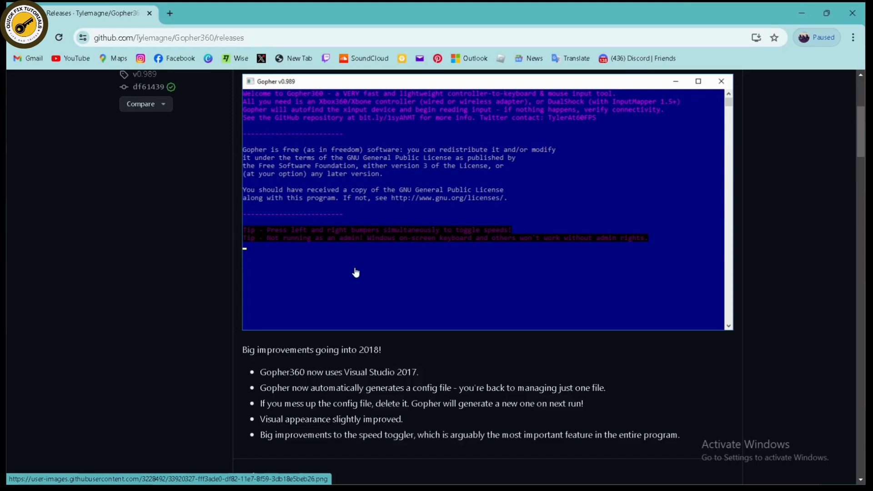
scroll(up, 3)
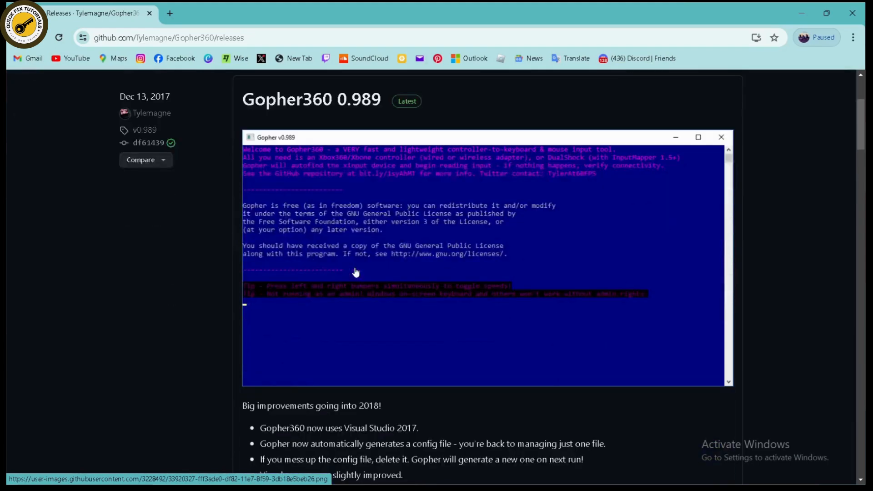
scroll(down, 3)
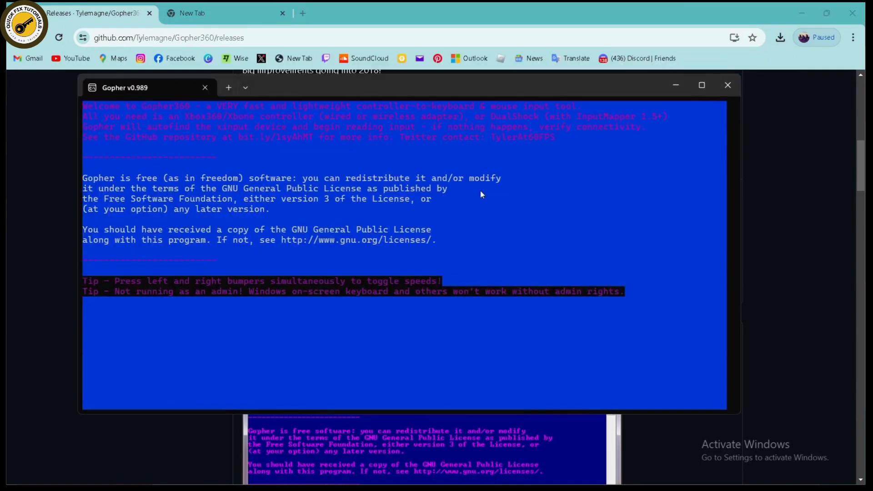
mouse_move(466, 200)
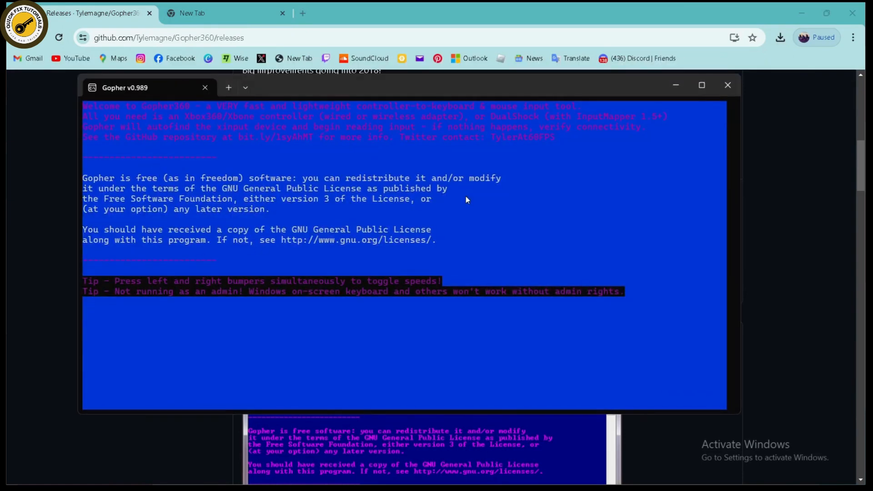